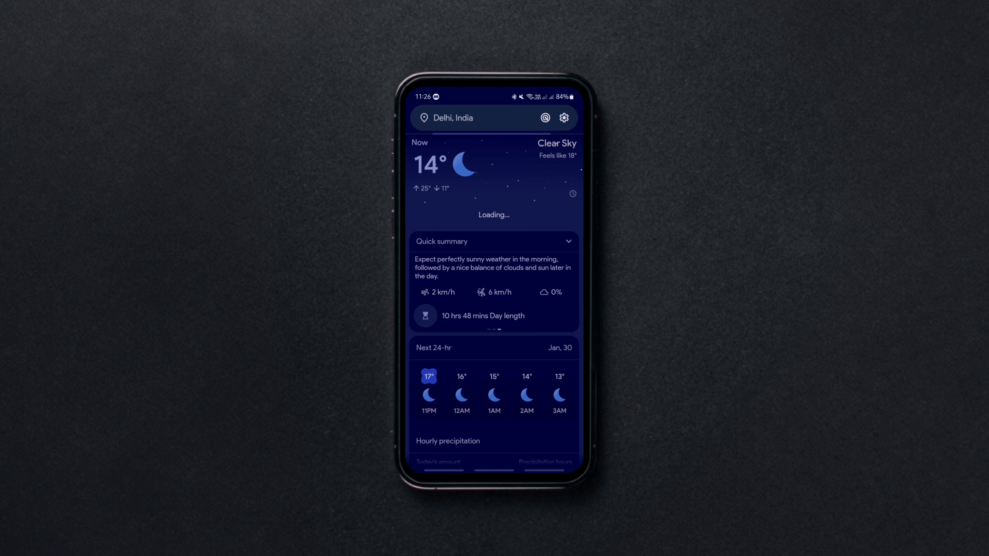
# Expand and collapse the Quick summary, then browse further down the forecast
pyautogui.click(494, 241)
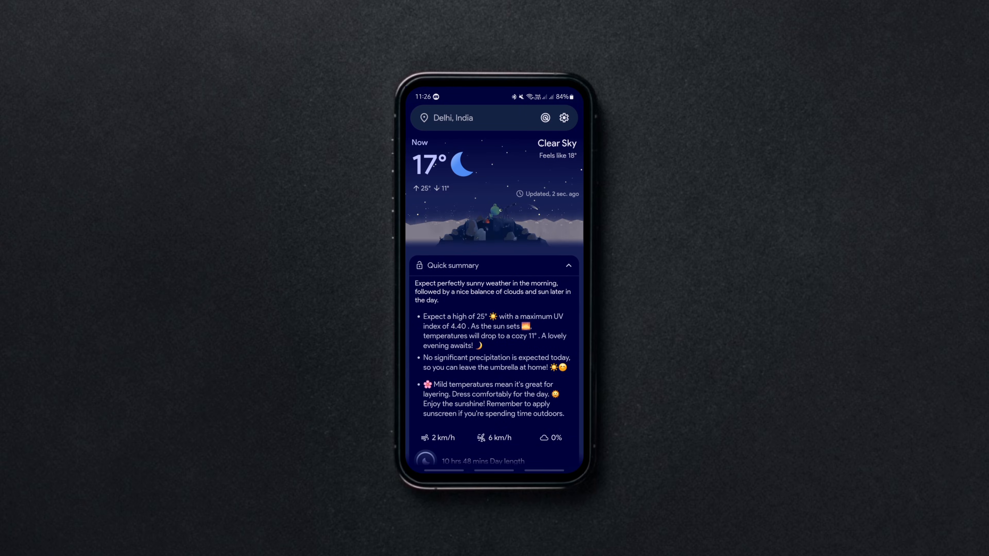
pyautogui.click(568, 265)
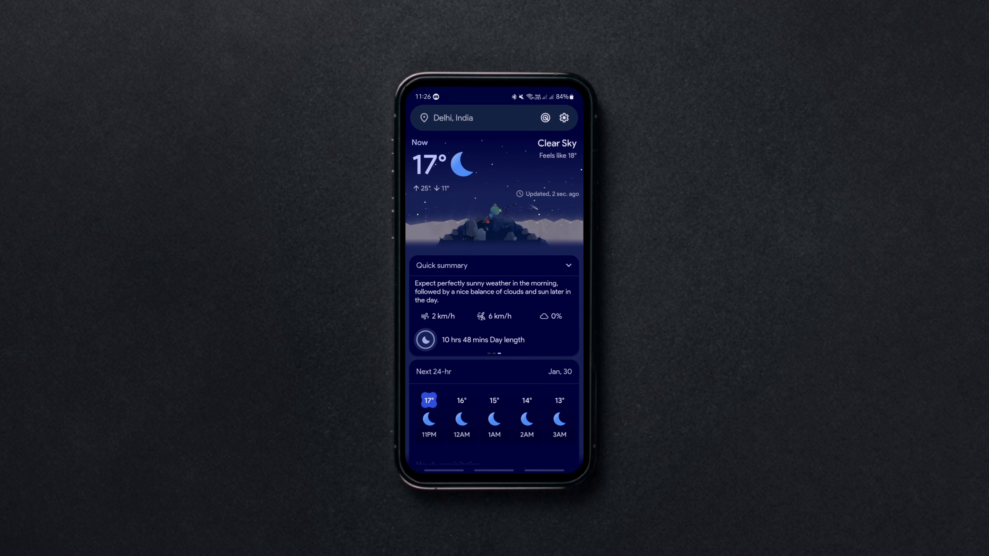
pyautogui.scroll(-3)
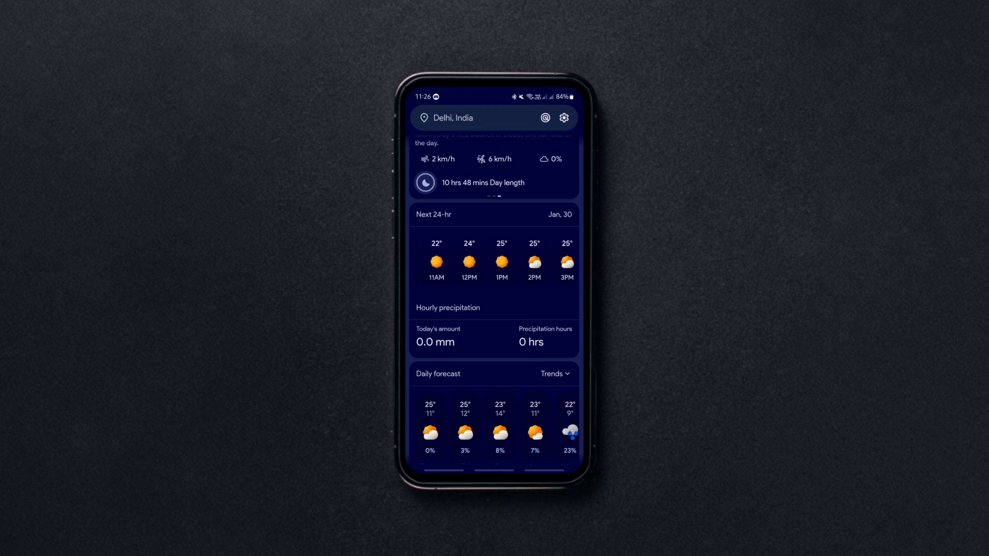
pyautogui.scroll(-3)
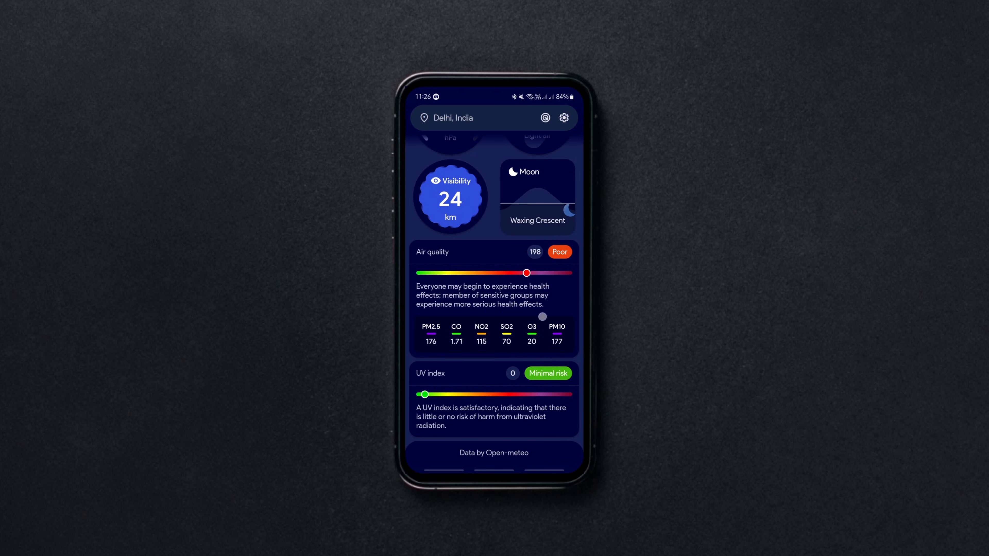
# Search the locations for Paris and choose Paris, France, then review the app settings
pyautogui.click(450, 118)
pyautogui.write('Pa')
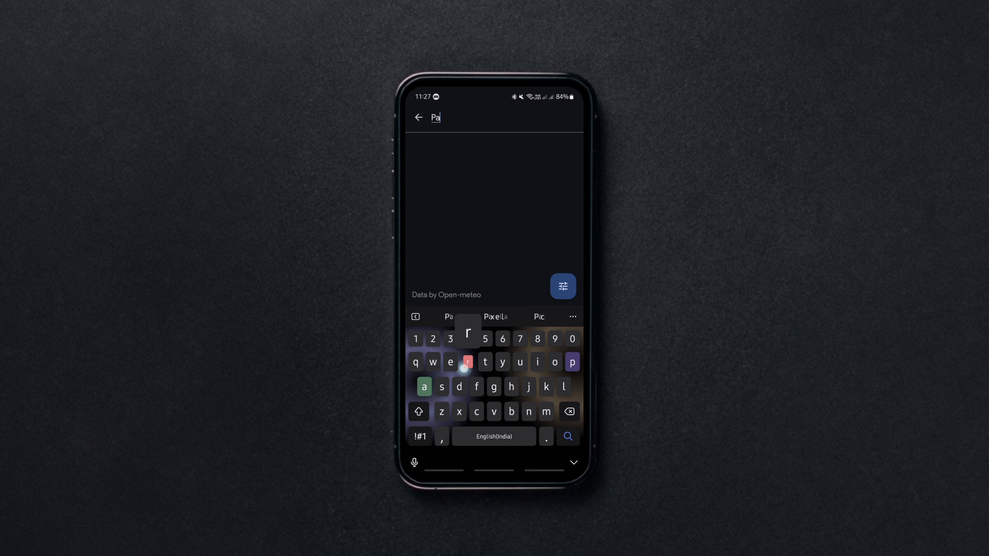
pyautogui.write('ris')
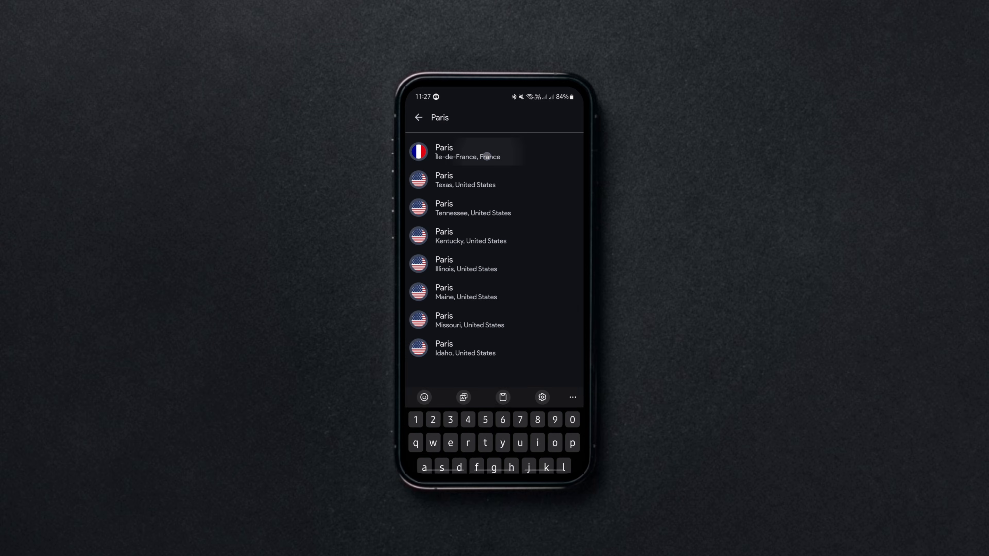
pyautogui.click(466, 152)
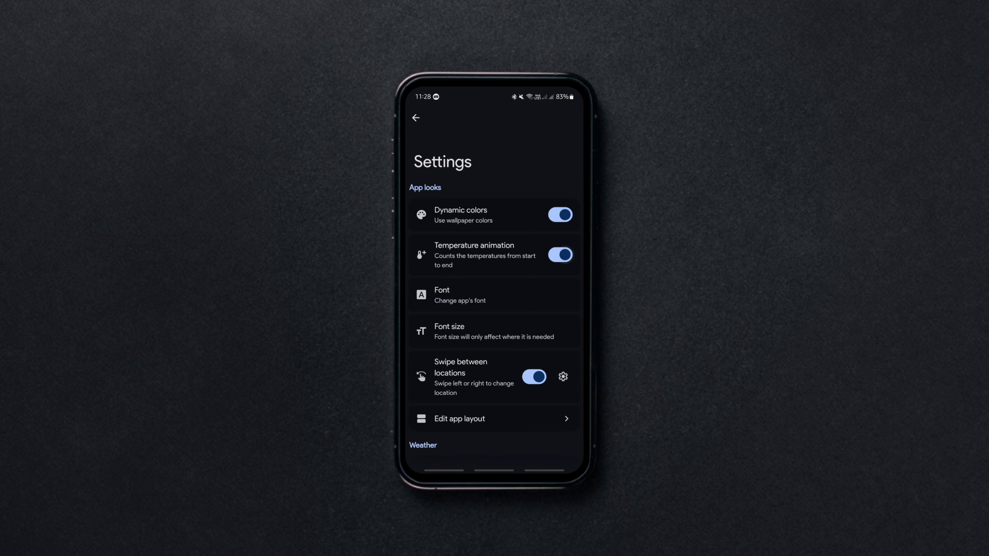
pyautogui.scroll(3)
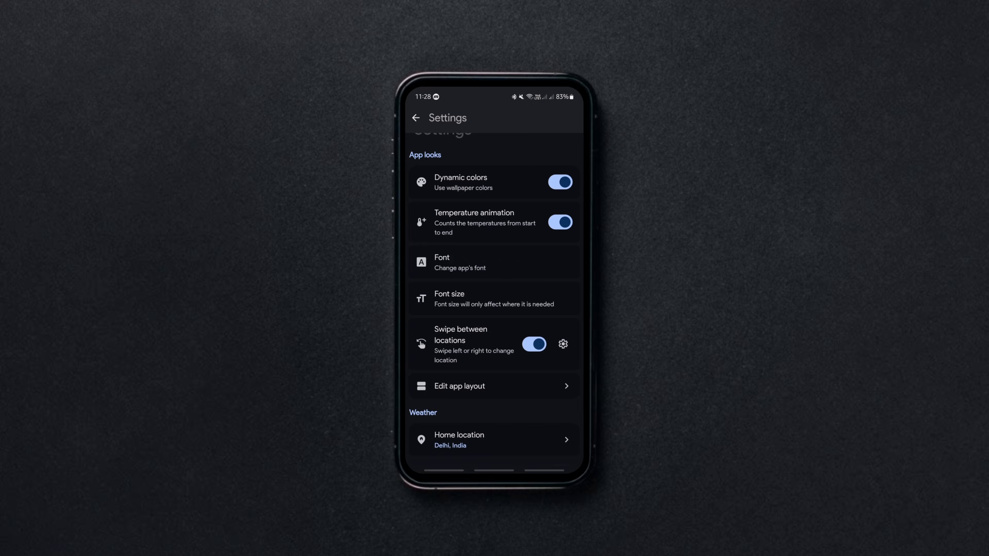
pyautogui.scroll(-3)
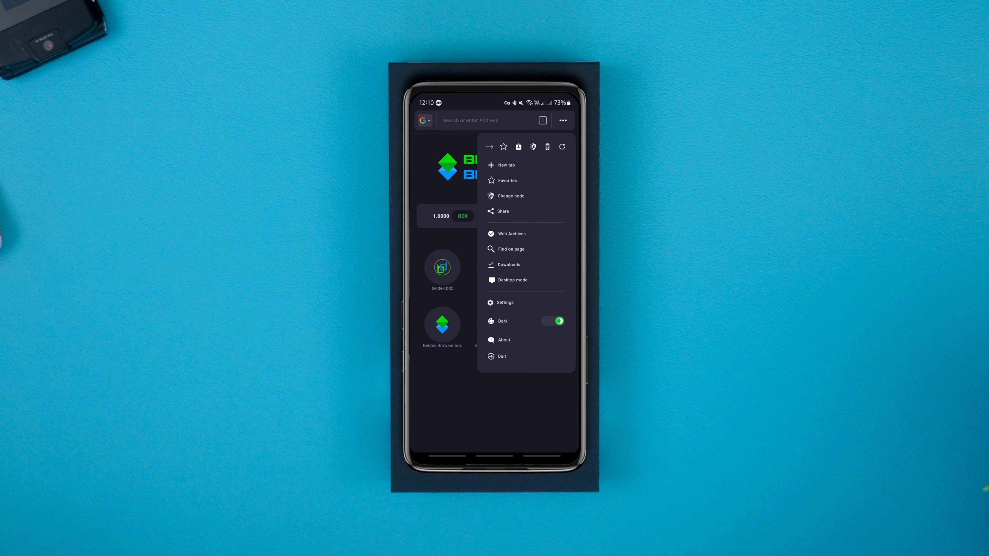
# Switch the Beldex connection to a different exit node and confirm connecting to it
pyautogui.click(511, 196)
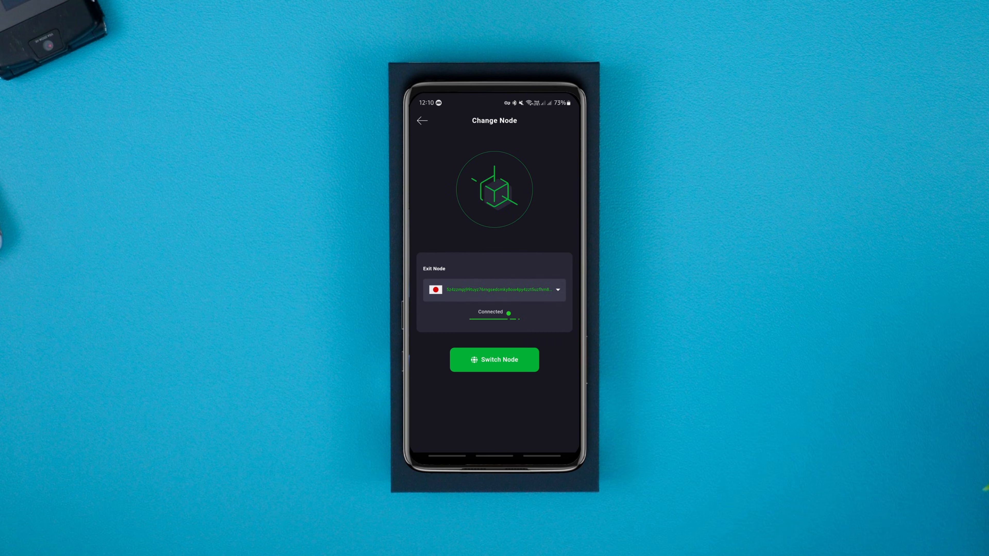
pyautogui.click(494, 359)
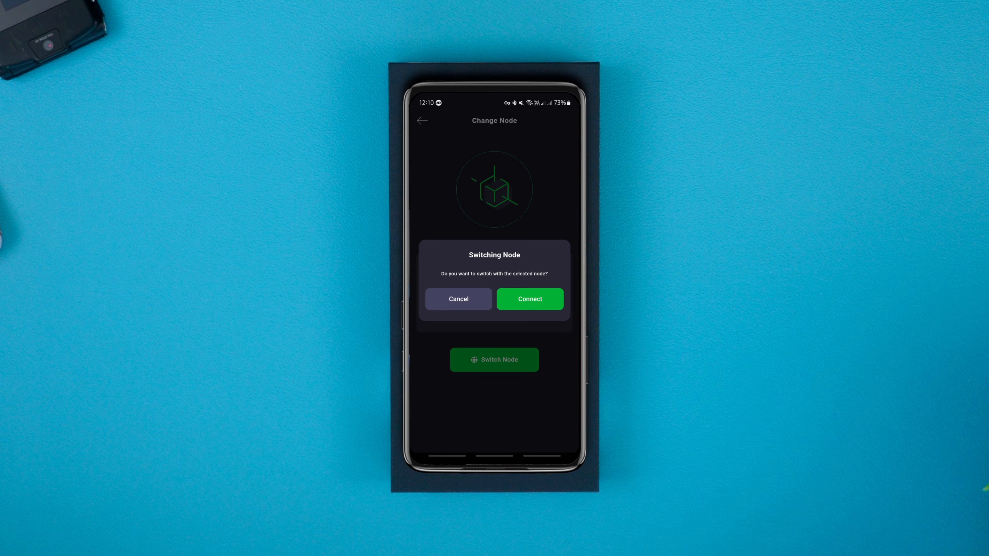
pyautogui.click(530, 298)
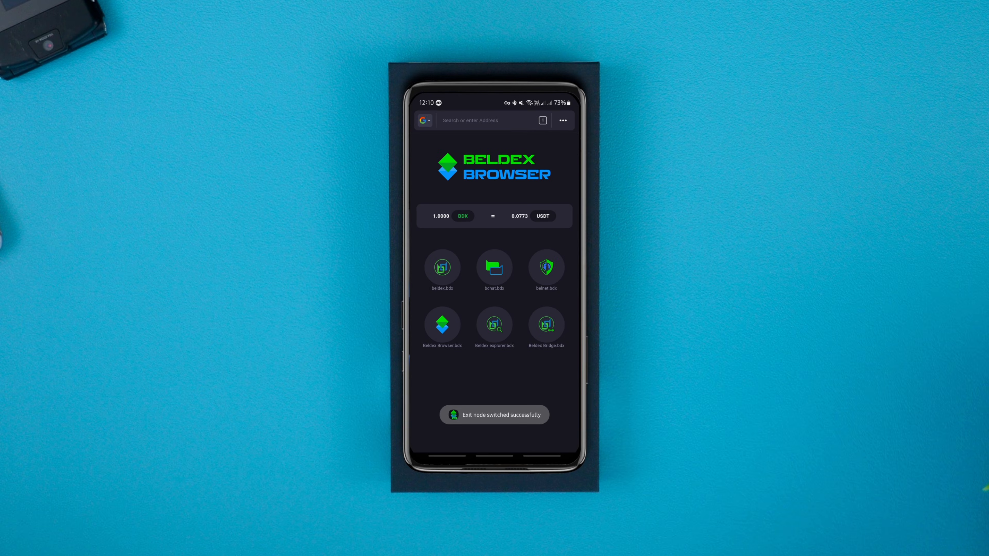
# Bring up the Beldex Browser settings from the menu
pyautogui.click(563, 120)
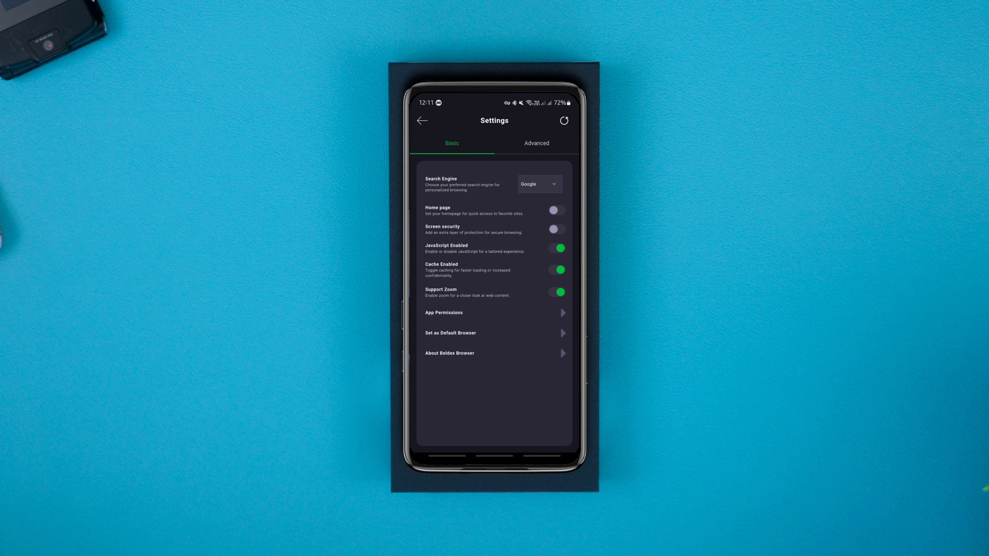
pyautogui.click(536, 143)
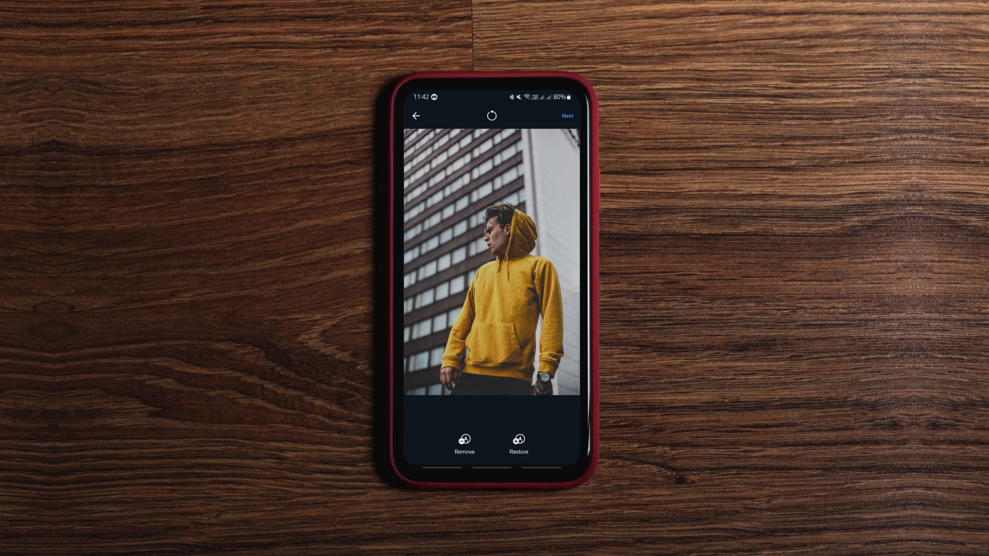
# Erase the background around the hooded man, keep transparent colour, and apply the Comic style
pyautogui.click(464, 441)
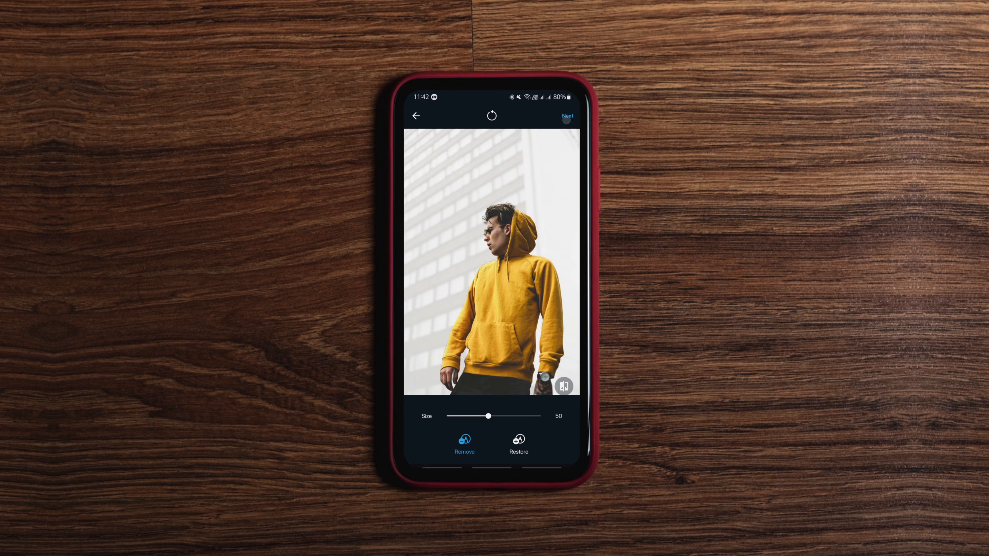
pyautogui.click(565, 116)
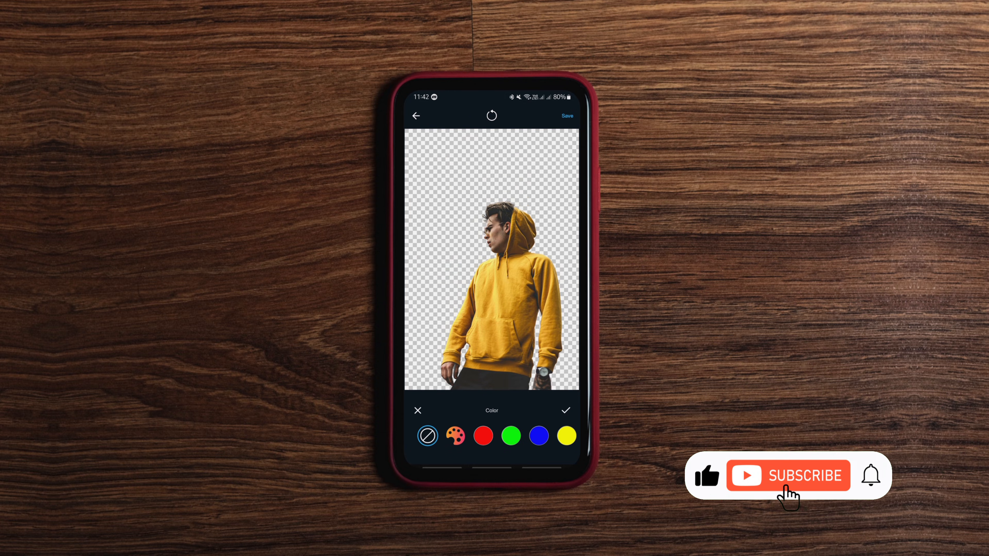
pyautogui.click(483, 435)
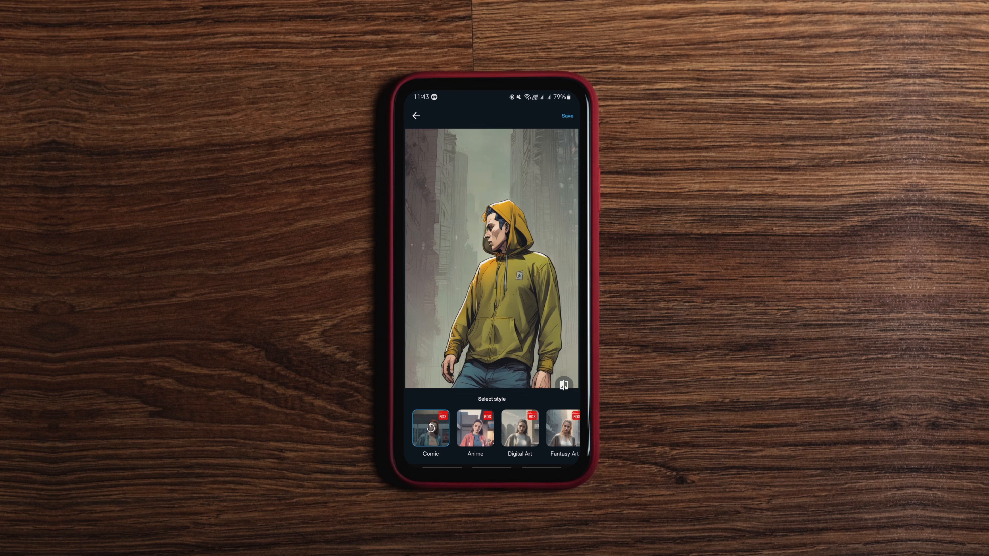
pyautogui.click(475, 428)
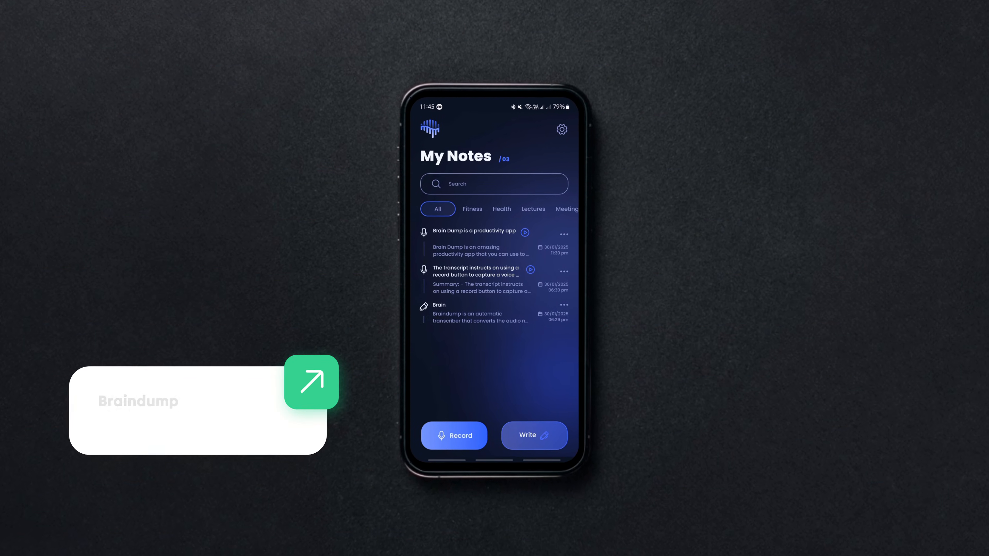
# Review Braindump's settings and return to the note list
pyautogui.click(475, 278)
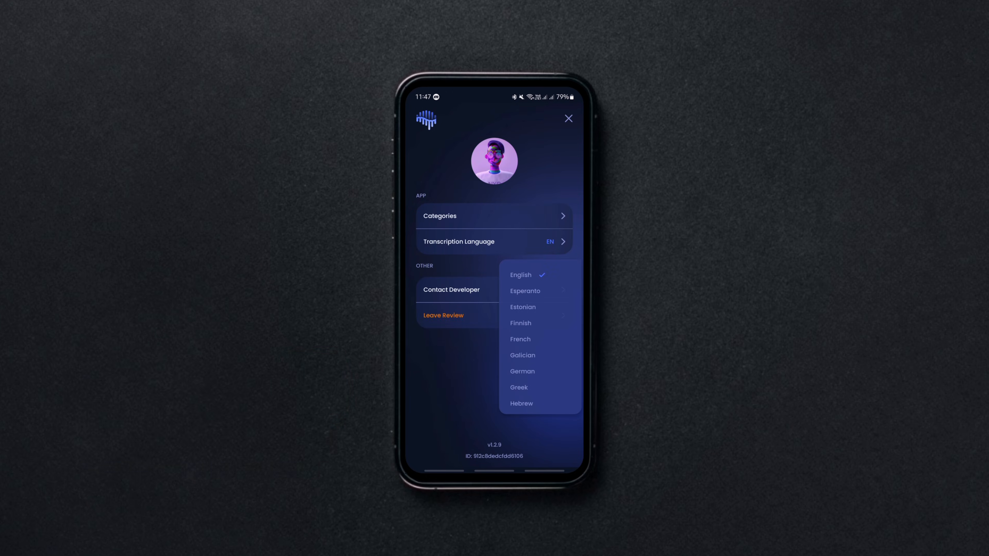
pyautogui.scroll(-3)
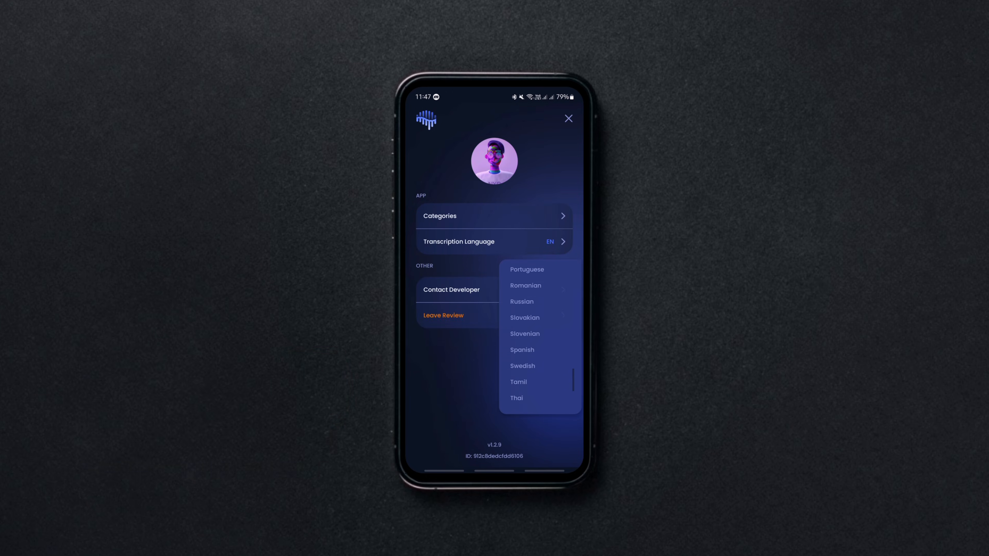
pyautogui.click(567, 118)
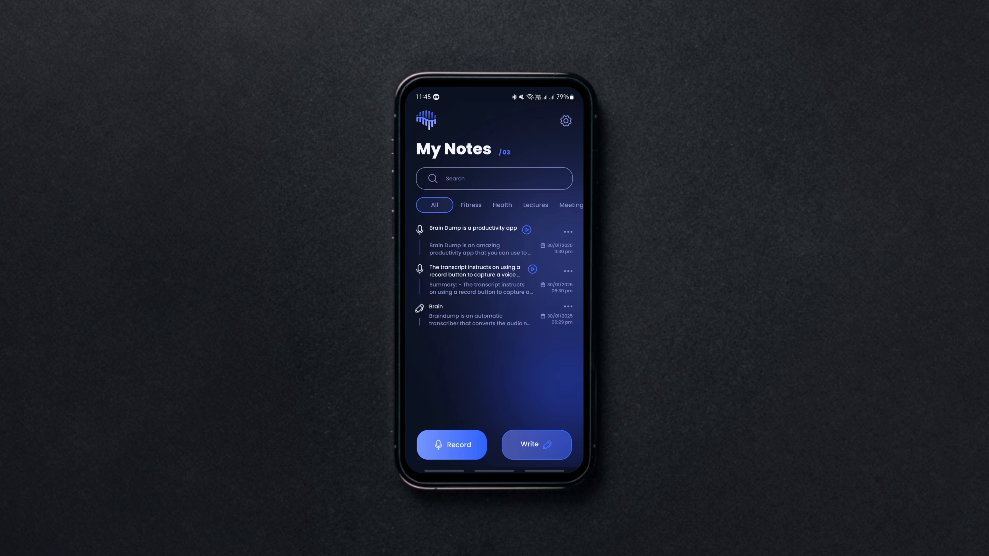
# Record and transcribe a new voice note, then finish its text with 'done'
pyautogui.click(451, 445)
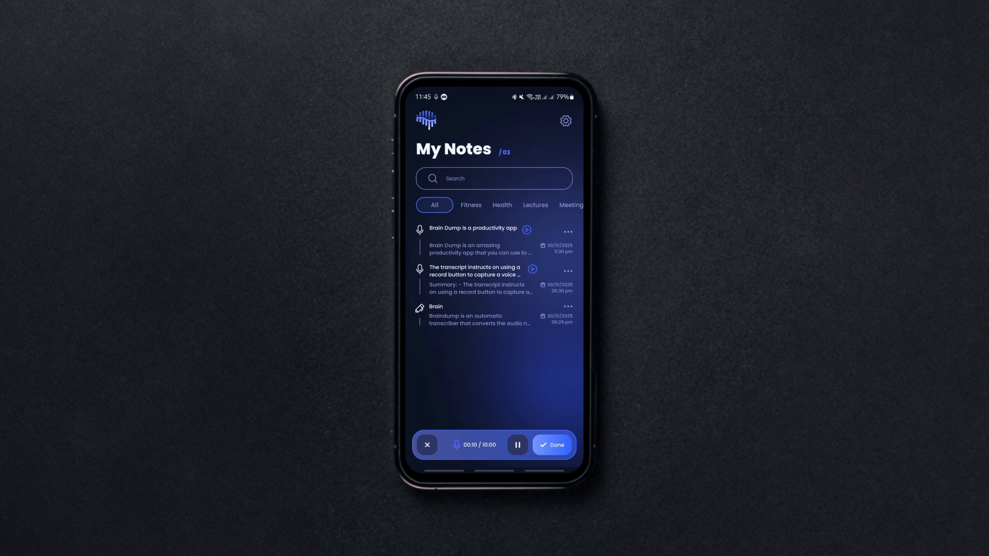
pyautogui.click(551, 444)
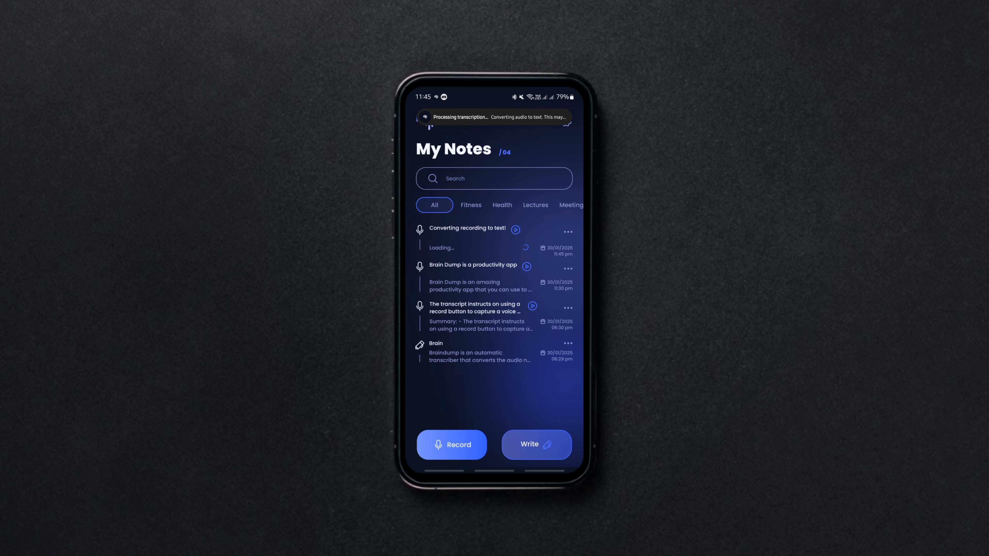
pyautogui.click(474, 315)
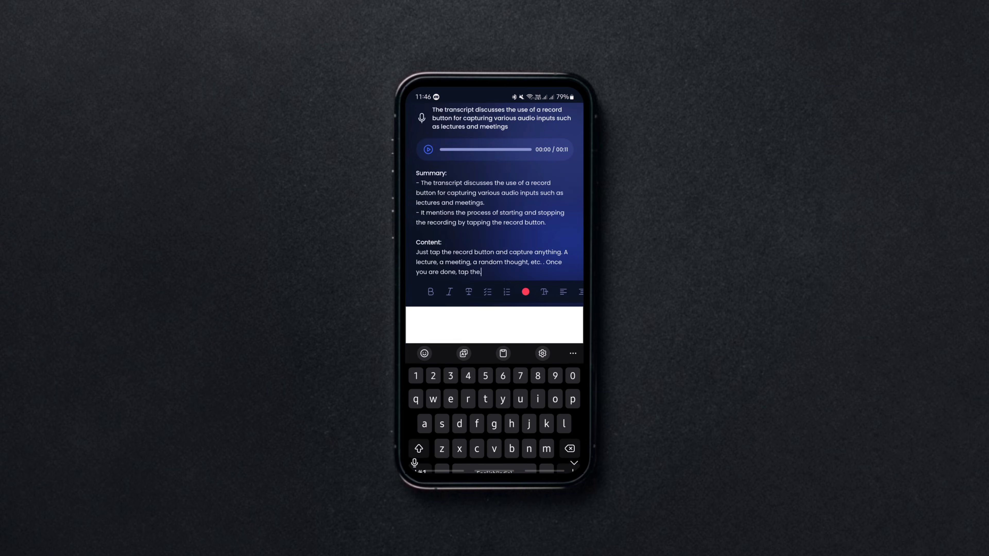
pyautogui.write('done button and')
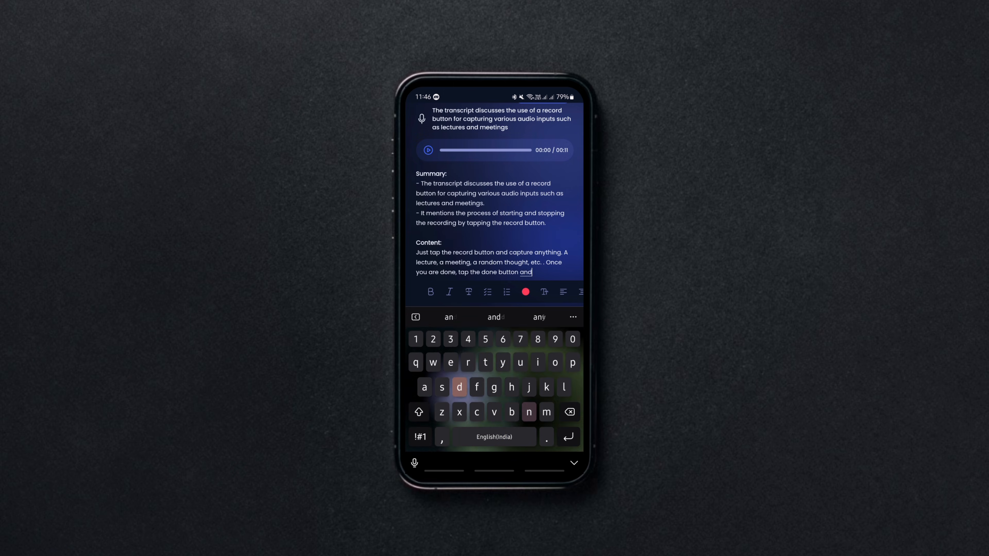
# File the note under the Work category and save it to My Notes
pyautogui.click(574, 463)
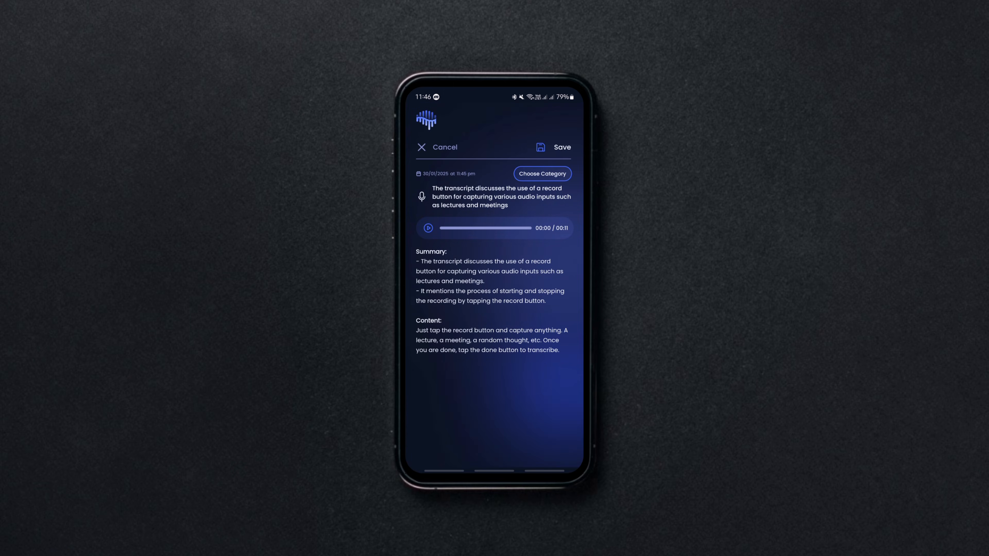
pyautogui.click(542, 174)
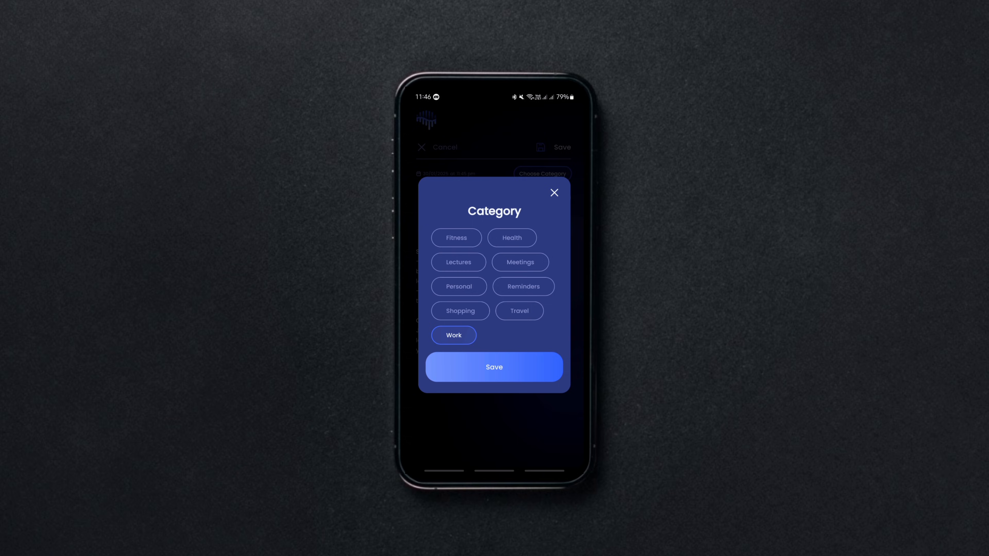
pyautogui.click(494, 367)
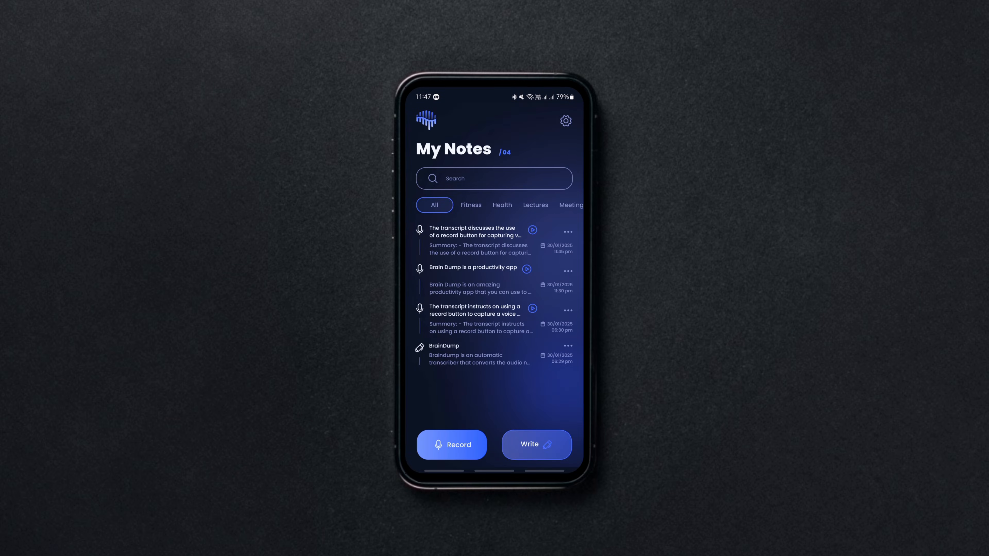
pyautogui.click(451, 444)
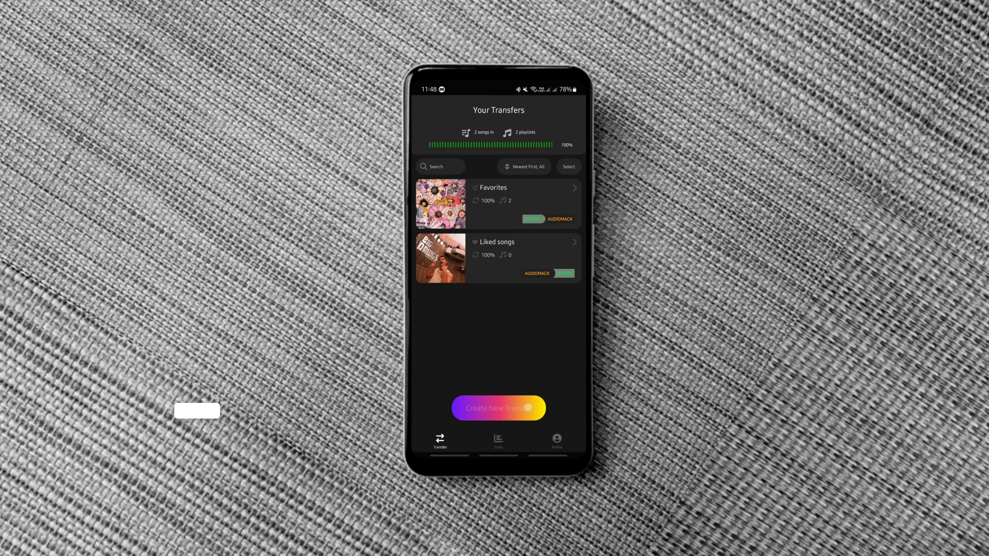
# Create a new transfer from the connected Audiomack account for the Blue Dreams playlist
pyautogui.click(497, 407)
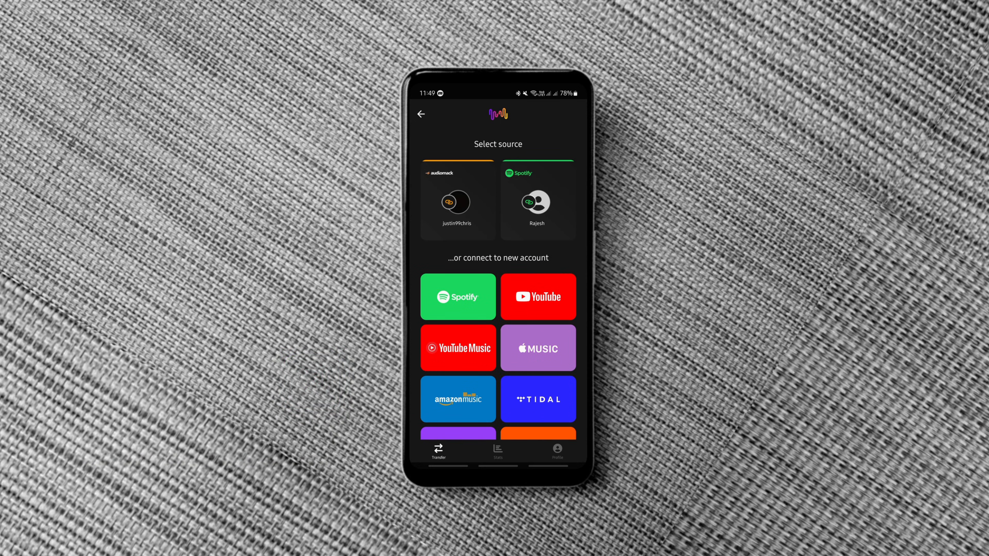
pyautogui.click(536, 202)
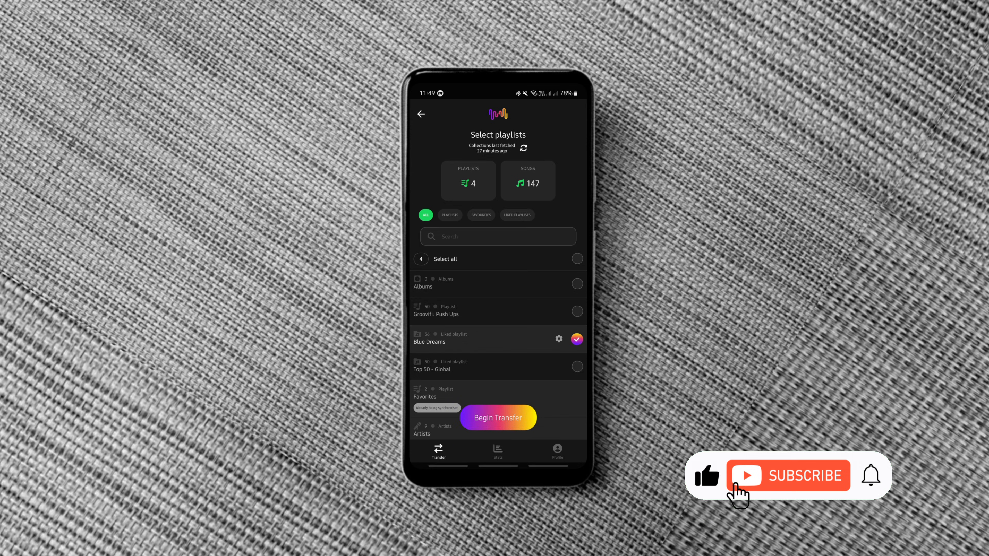
pyautogui.click(497, 417)
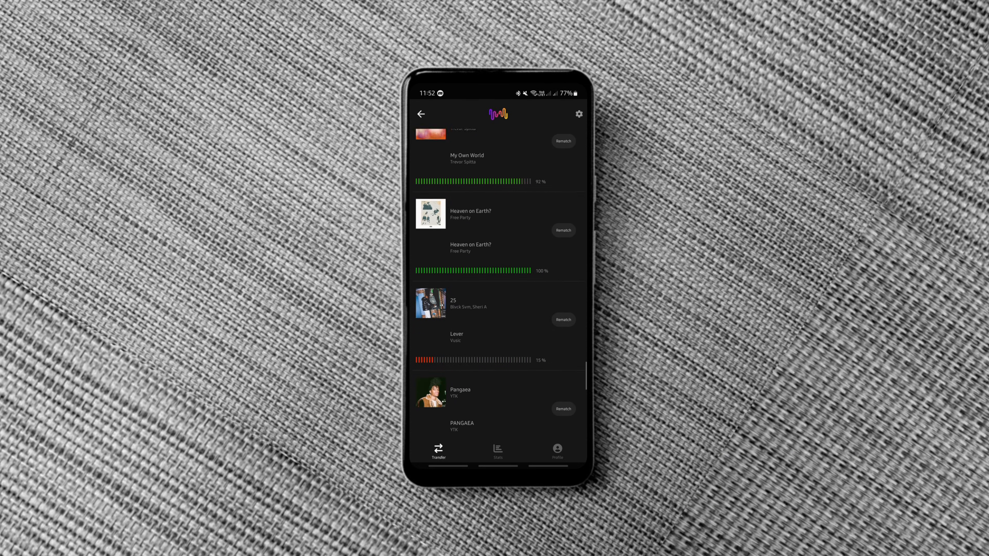
# Review the song match percentages and the unmatched track, then leave the results
pyautogui.scroll(-3)
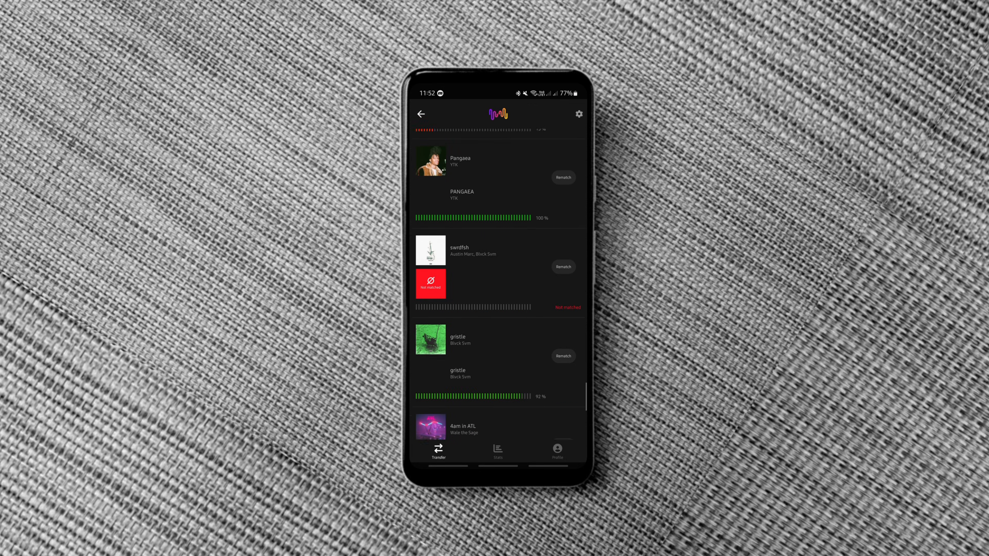
pyautogui.scroll(-3)
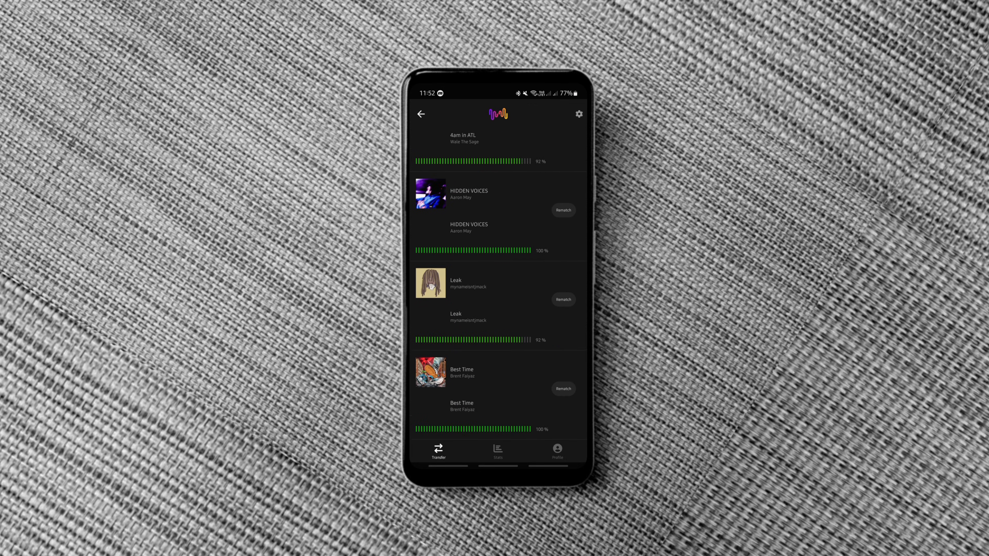
pyautogui.click(420, 115)
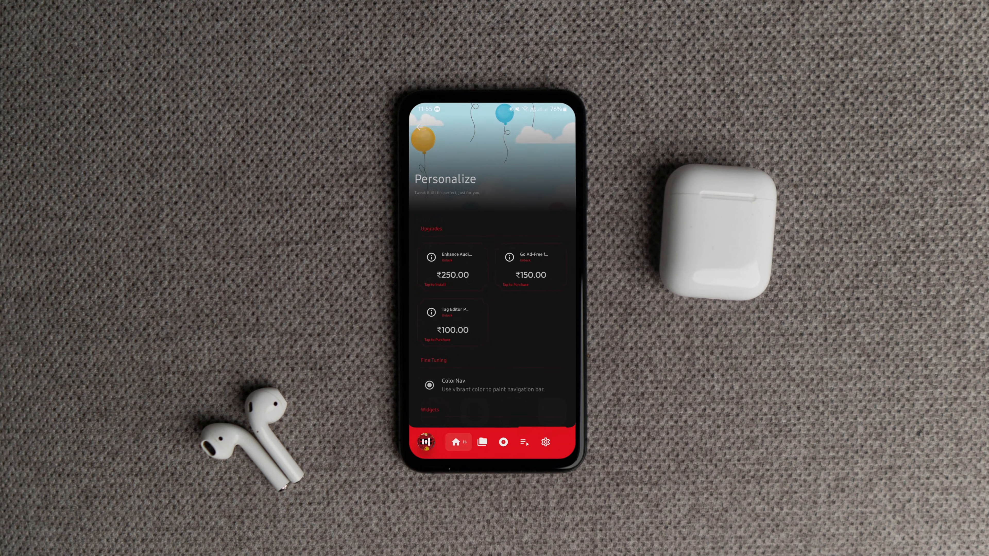
# Show Bones in the full player and toggle its favourite heart
pyautogui.click(457, 442)
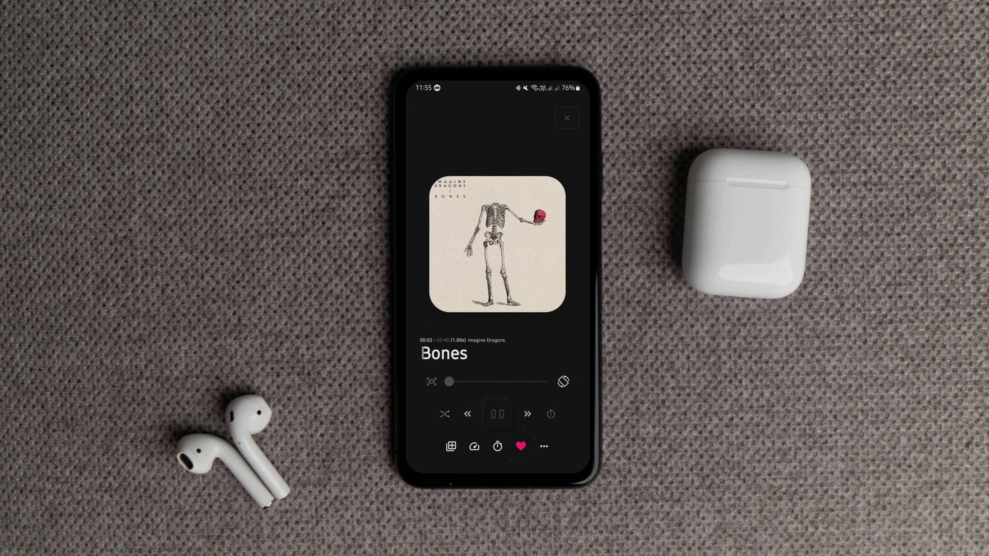
pyautogui.click(521, 447)
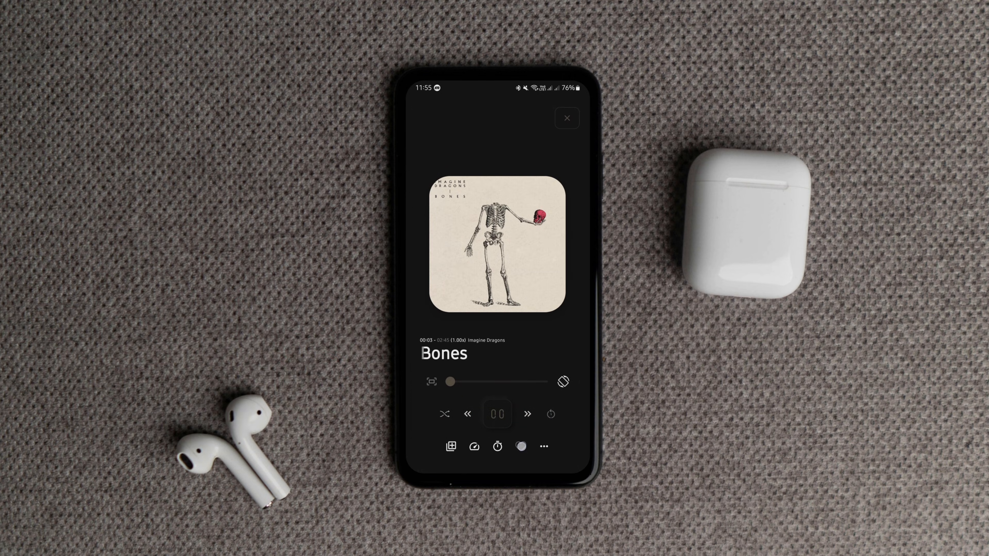
pyautogui.click(520, 447)
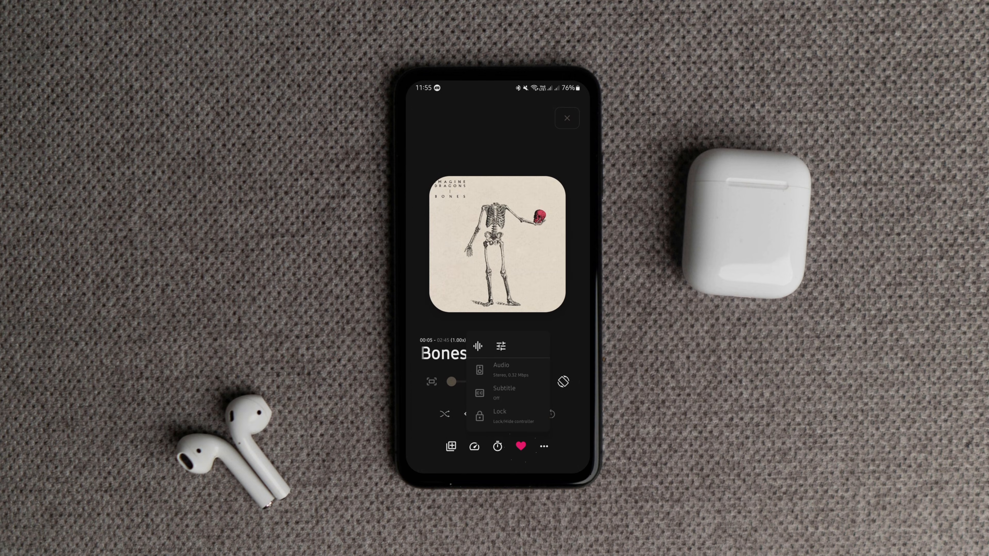
# Turn the equalizer off, close its panel, and return to the Media Library home
pyautogui.click(500, 346)
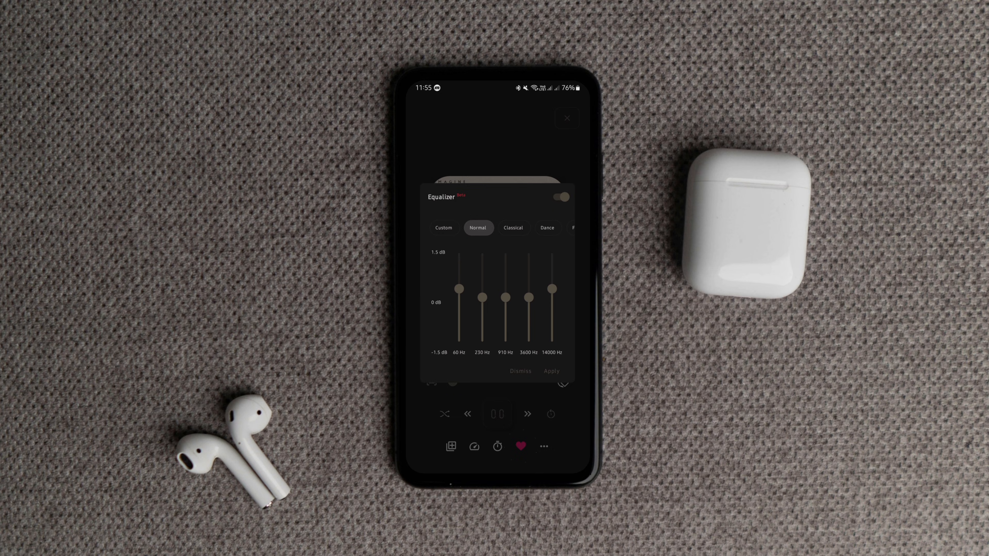
pyautogui.click(563, 196)
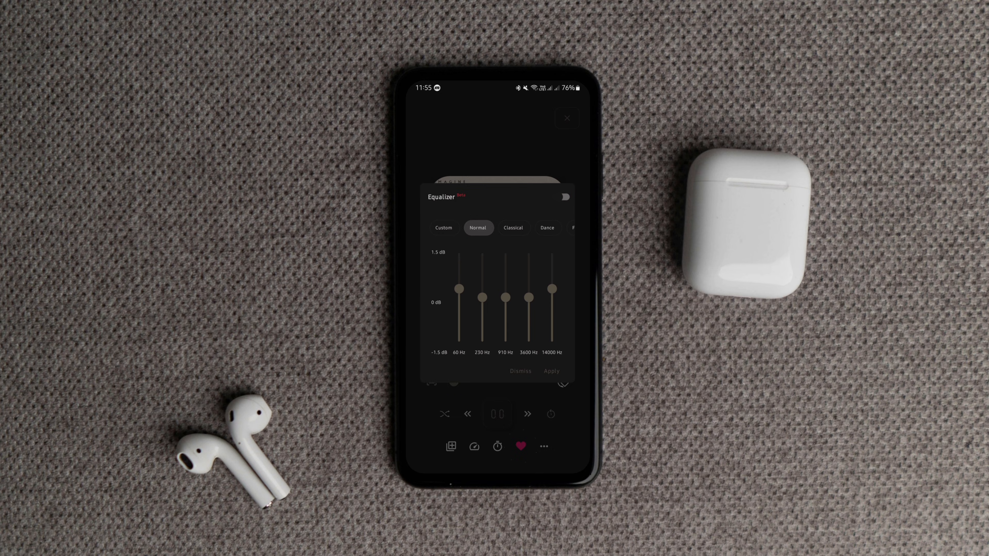
pyautogui.click(520, 371)
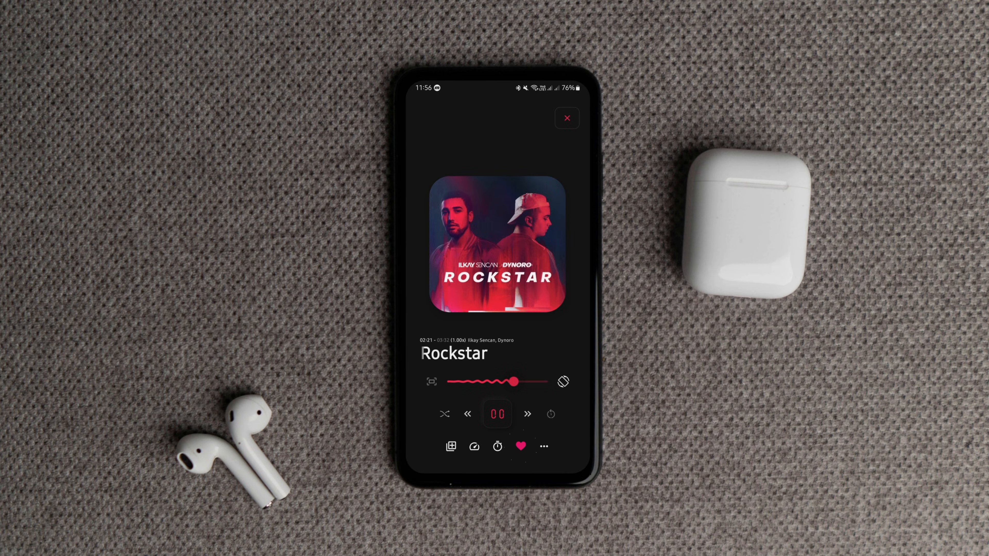
pyautogui.click(566, 117)
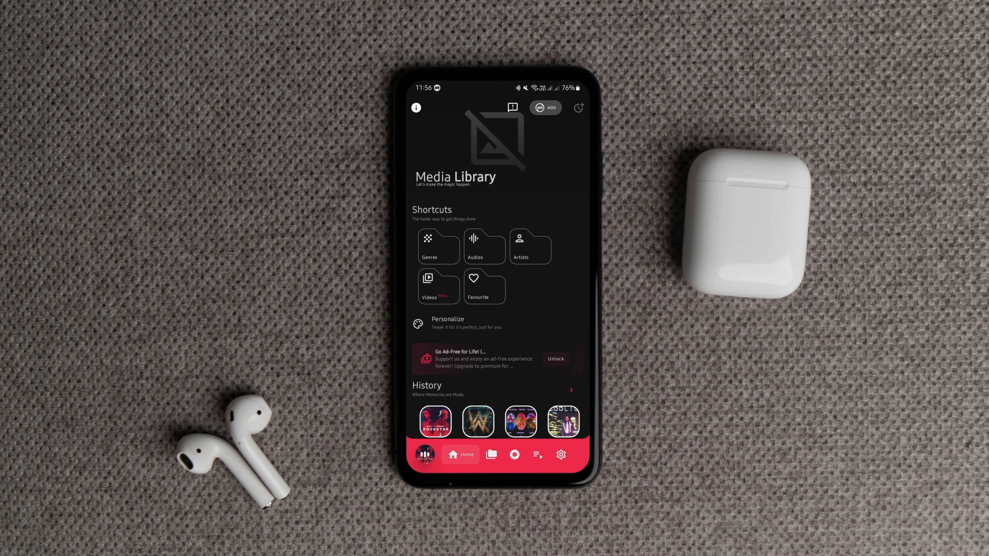
# Skip tracks in the mini player until Thinking out Loud plays, then expand it full screen
pyautogui.click(435, 421)
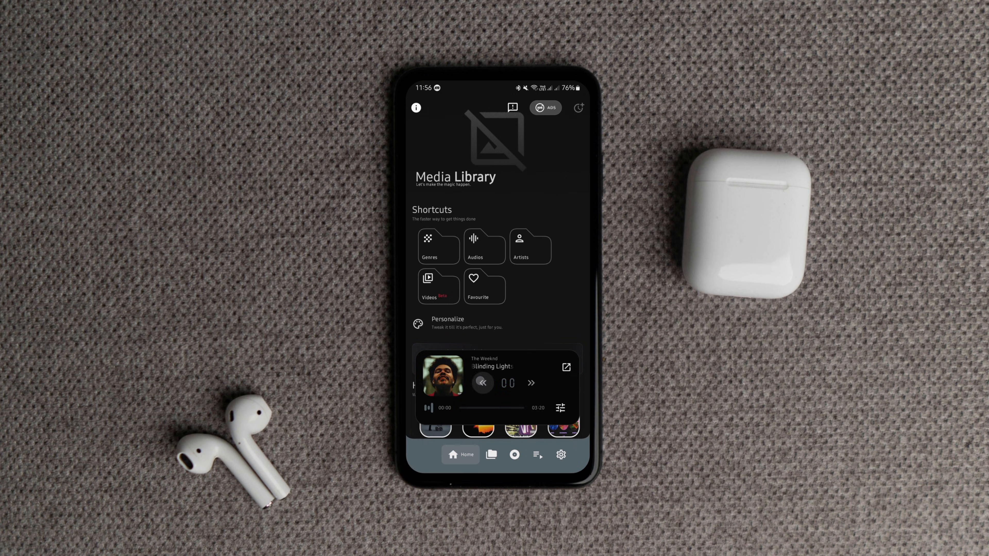
pyautogui.click(531, 382)
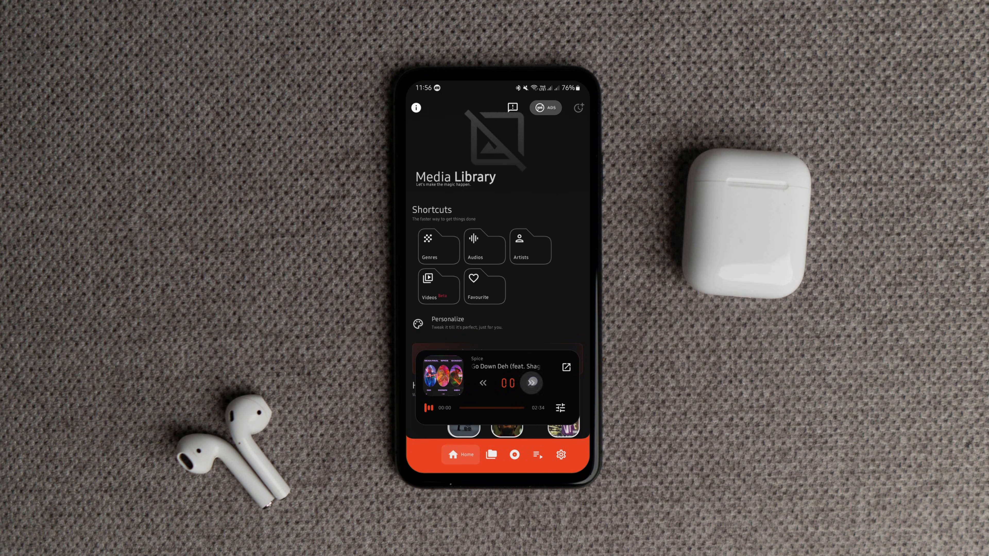
pyautogui.click(531, 383)
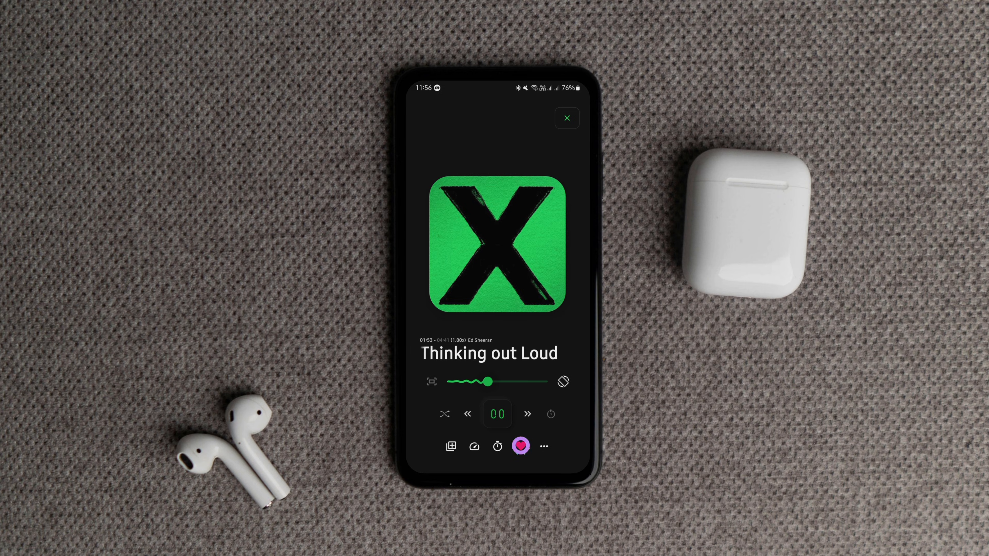
# Favourite Thinking out Loud and return to the Media Library, where it leads History
pyautogui.click(521, 446)
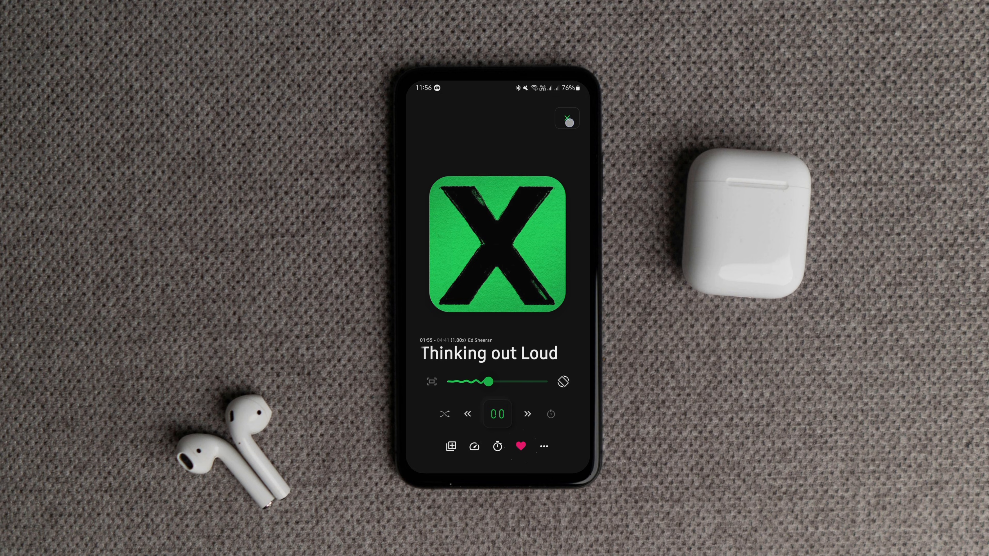
pyautogui.click(460, 454)
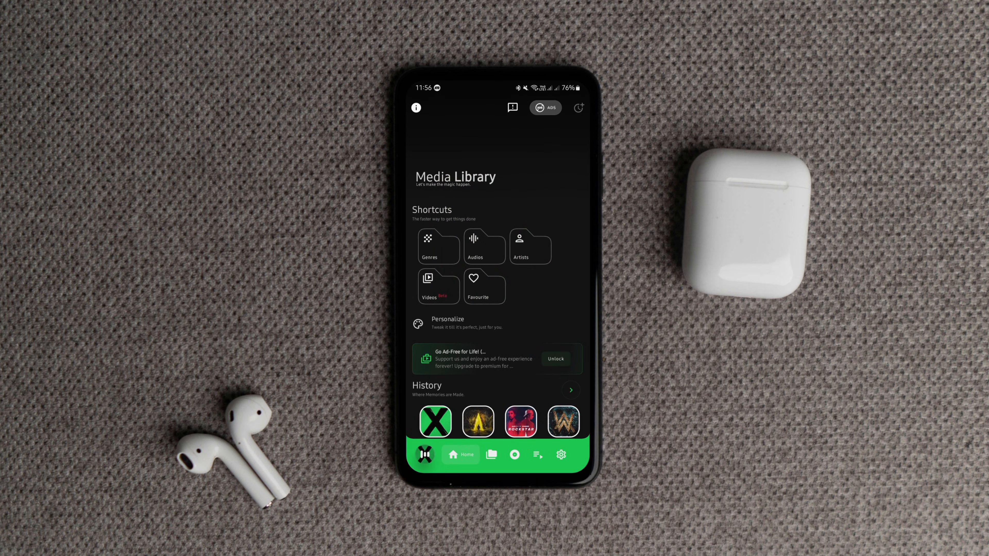
pyautogui.scroll(3)
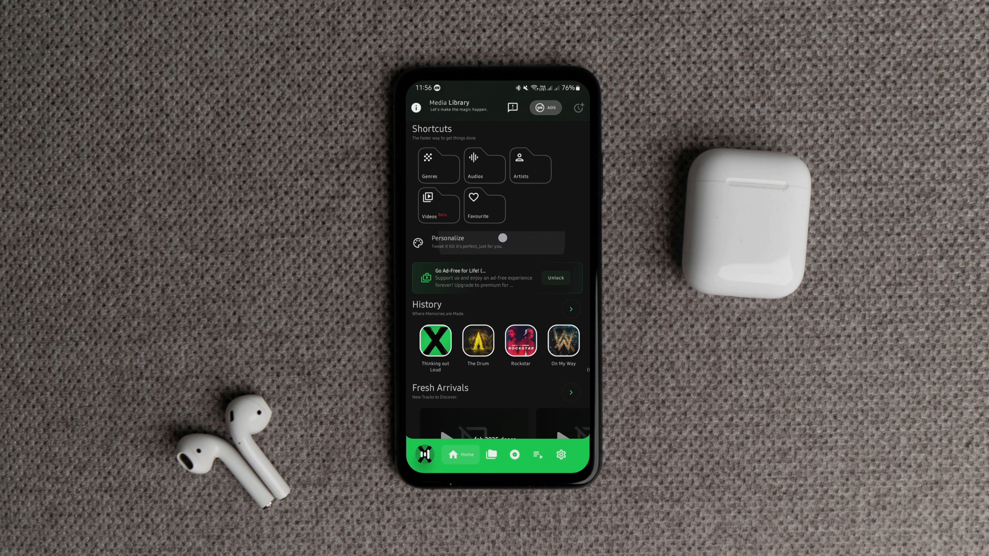